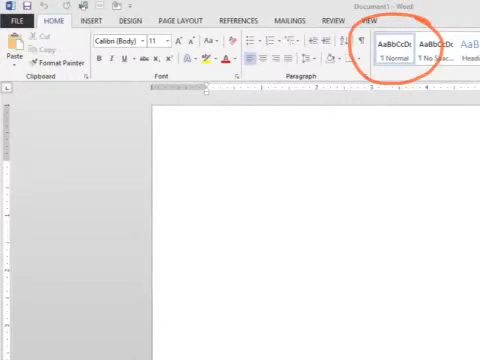
# - Show the context menu for the Normal style in the Styles gallery
pyautogui.rightClick(398, 50)
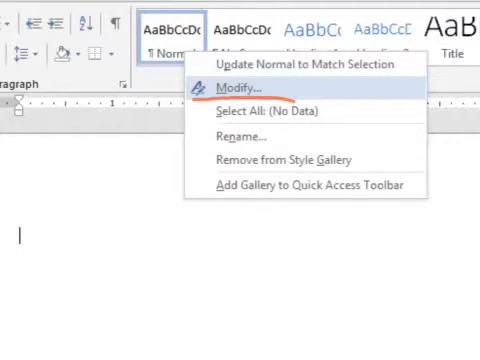
pyautogui.click(256, 88)
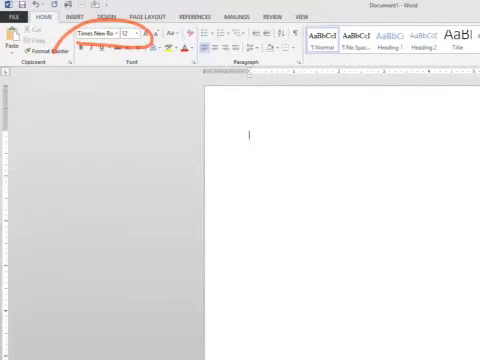
pyautogui.click(328, 38)
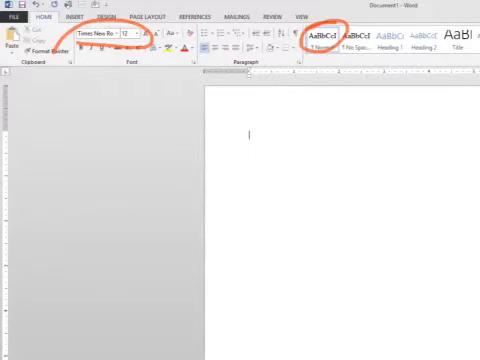